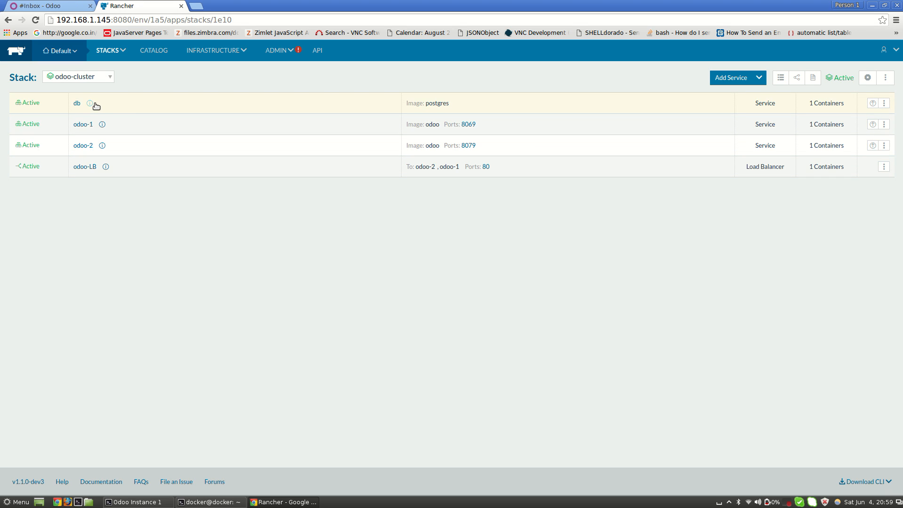
pyautogui.moveTo(210, 123)
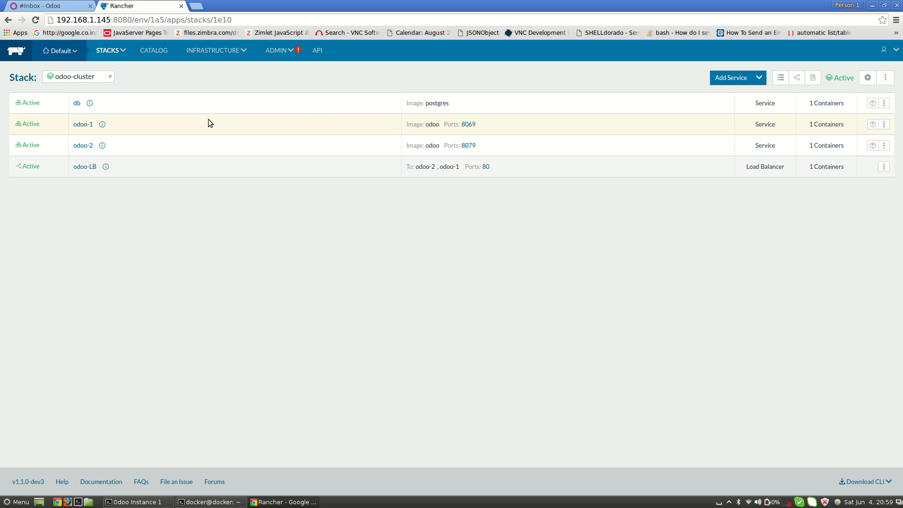
pyautogui.moveTo(259, 134)
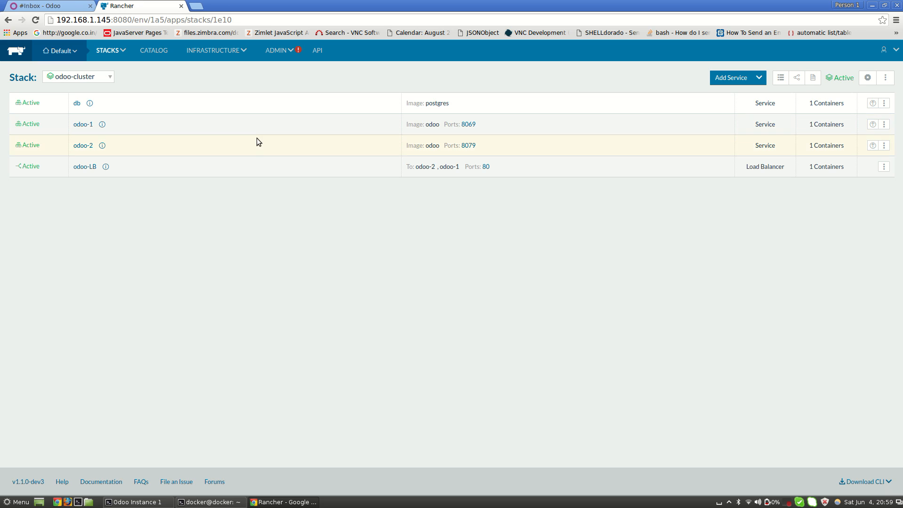
pyautogui.moveTo(258, 135)
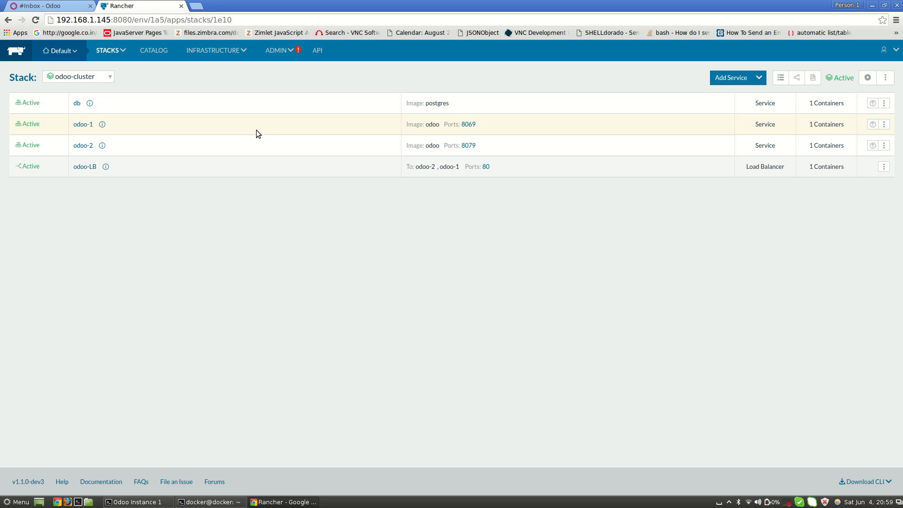
pyautogui.moveTo(257, 145)
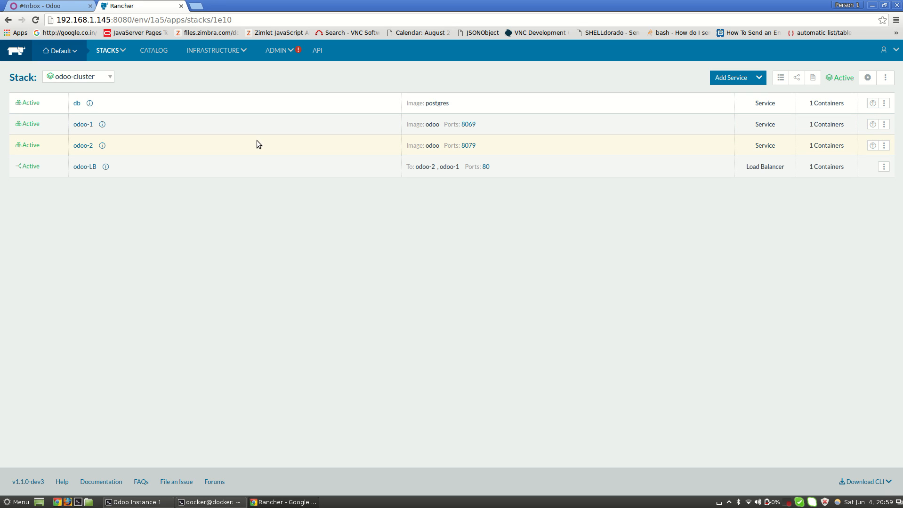
pyautogui.moveTo(116, 178)
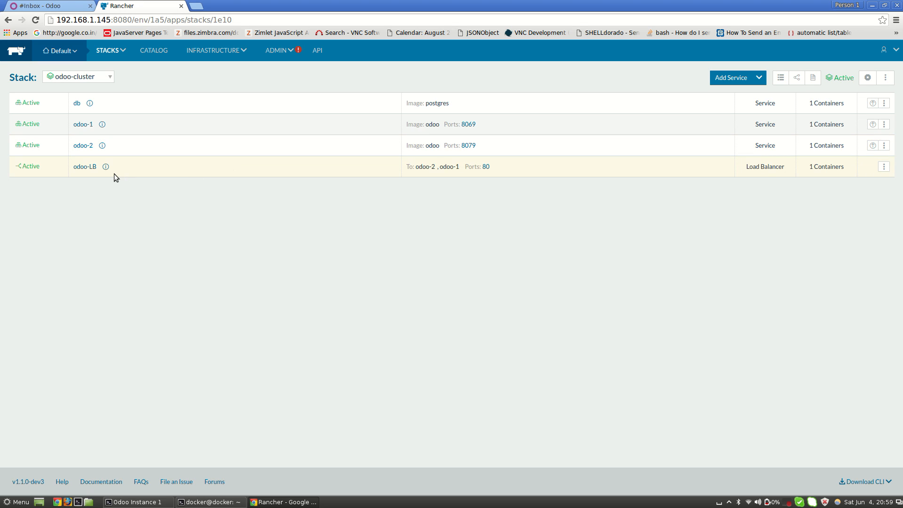
pyautogui.moveTo(130, 136)
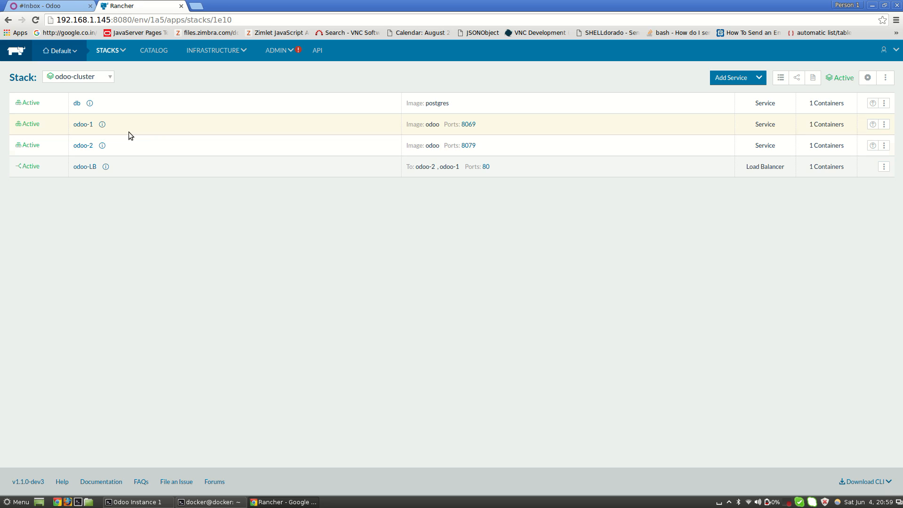
pyautogui.moveTo(129, 153)
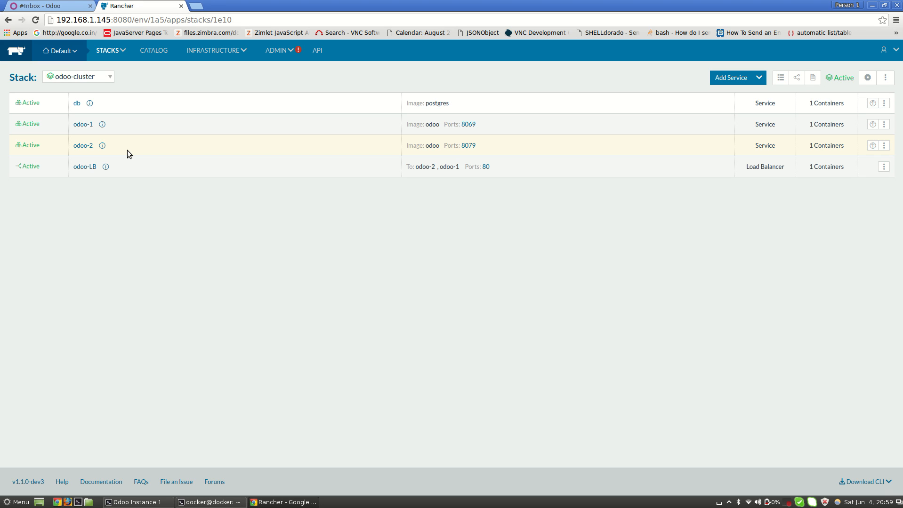
pyautogui.moveTo(135, 111)
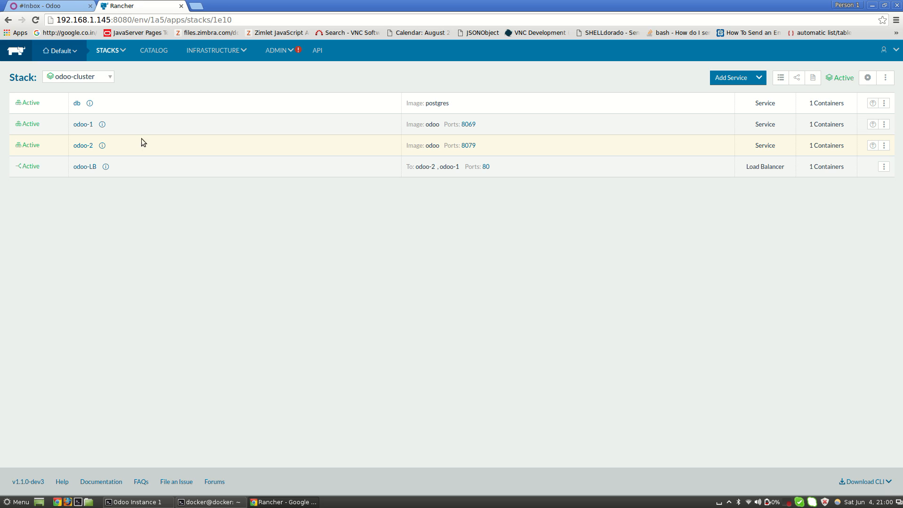
pyautogui.moveTo(174, 230)
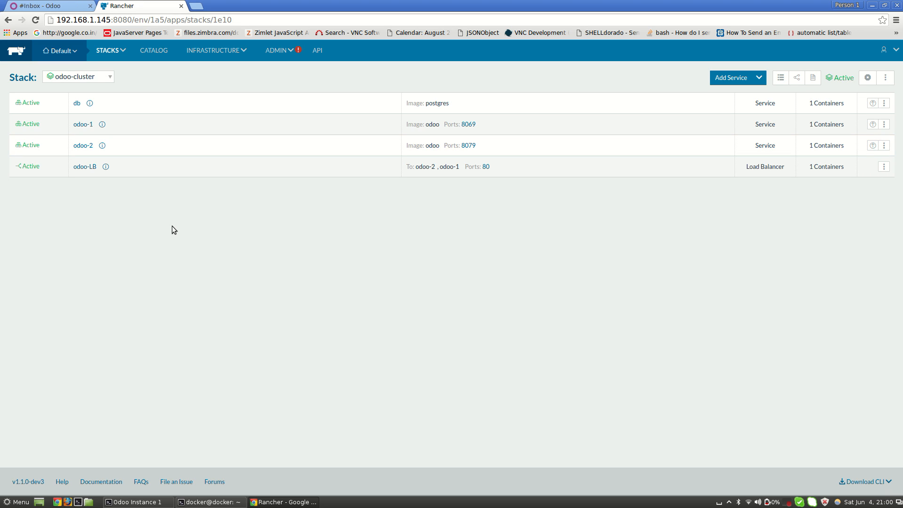
pyautogui.moveTo(170, 218)
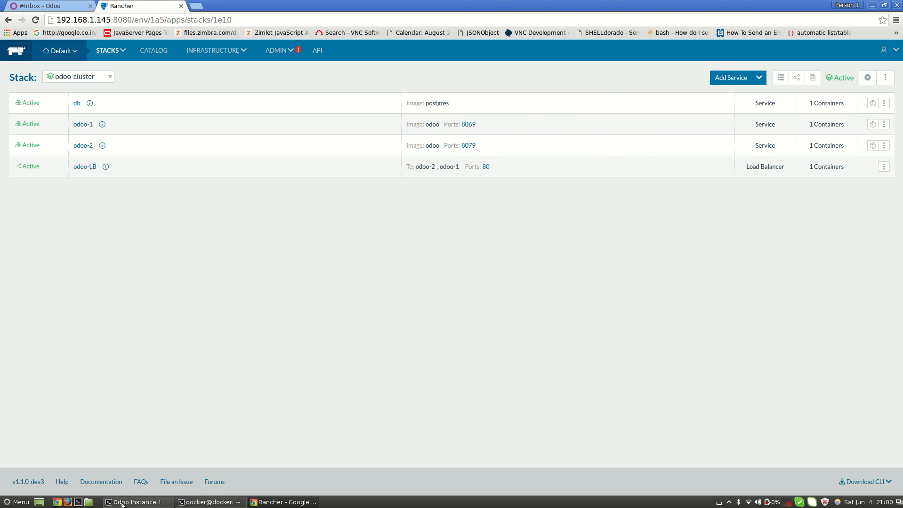
# Step: Show the Docker and Odoo Instance 1 log terminals side by side
pyautogui.click(136, 503)
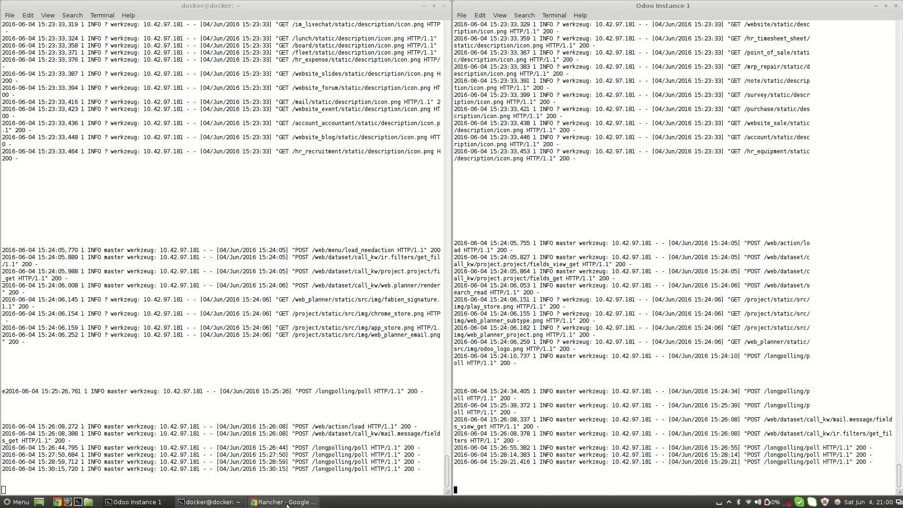
pyautogui.moveTo(287, 503)
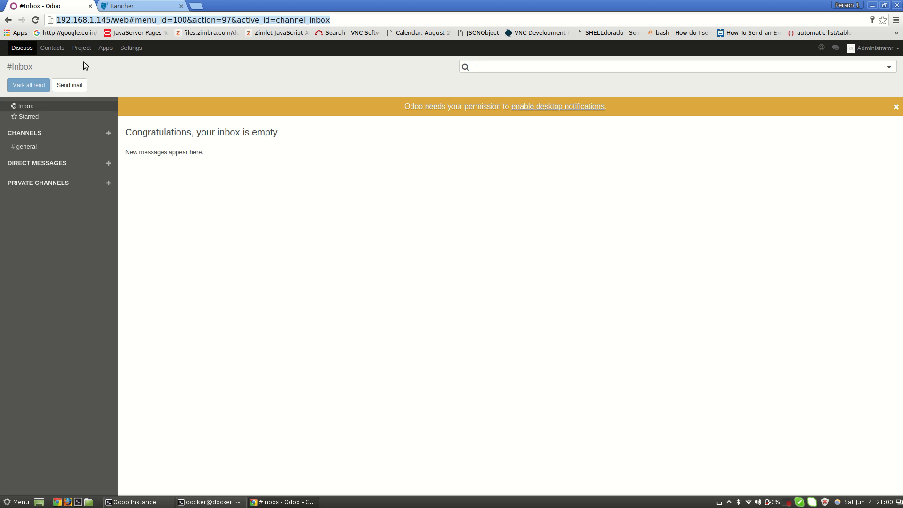
pyautogui.moveTo(82, 33)
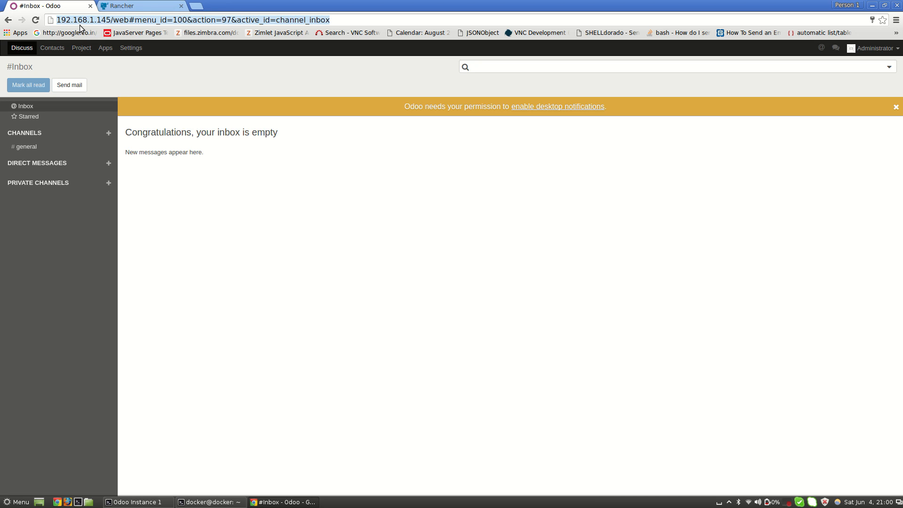
pyautogui.moveTo(135, 71)
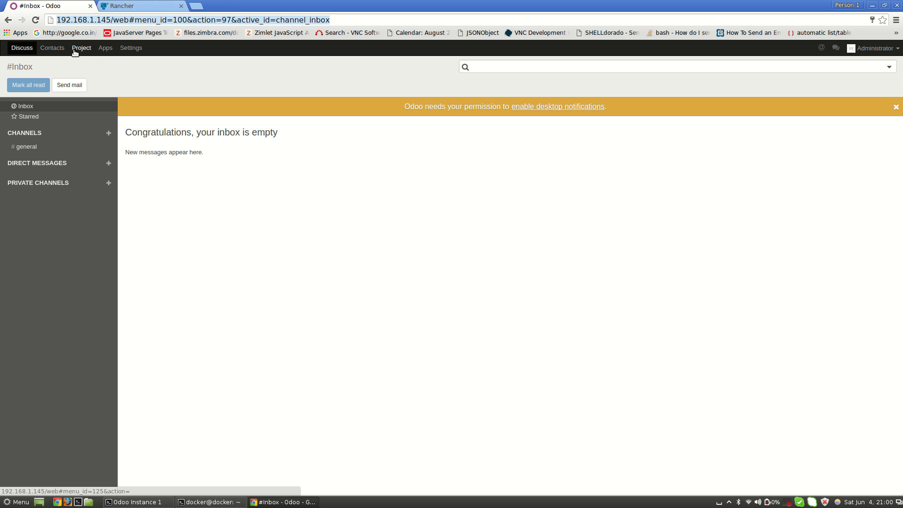
# Step: Open the Project app from Odoo's top menu bar
pyautogui.click(81, 48)
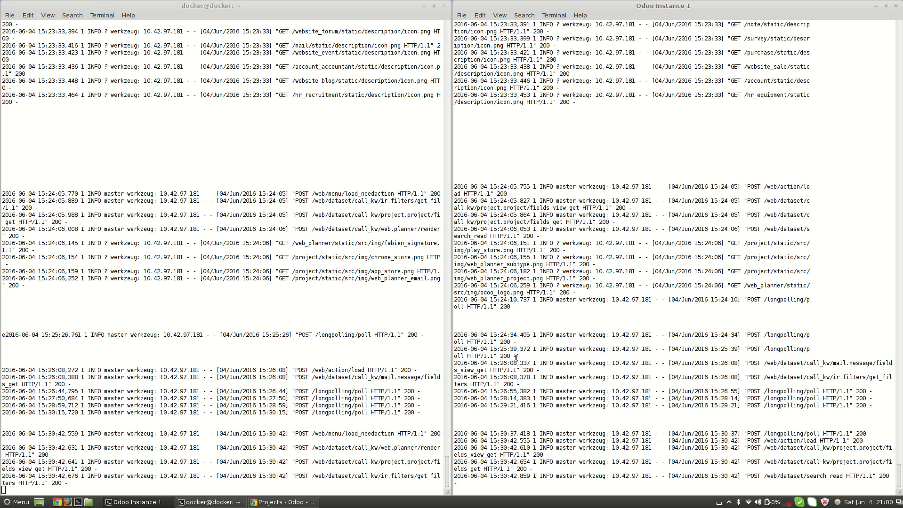
pyautogui.moveTo(460, 336)
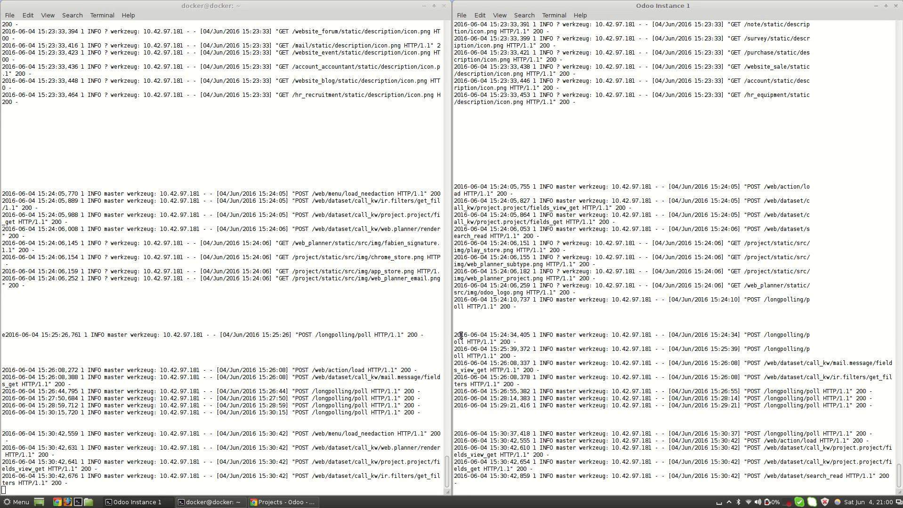